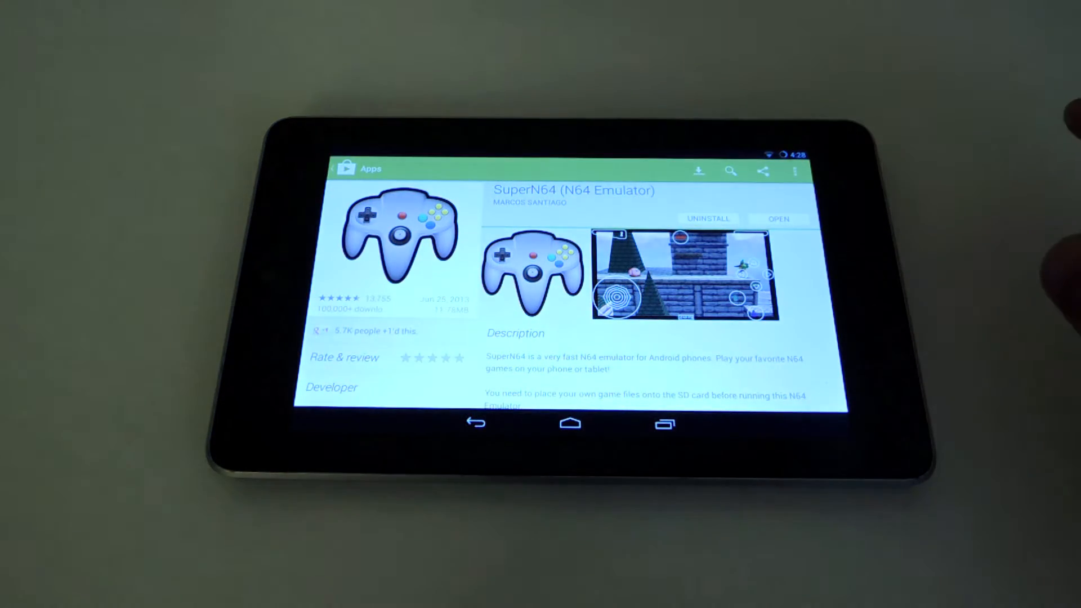
mouse_move(1055, 262)
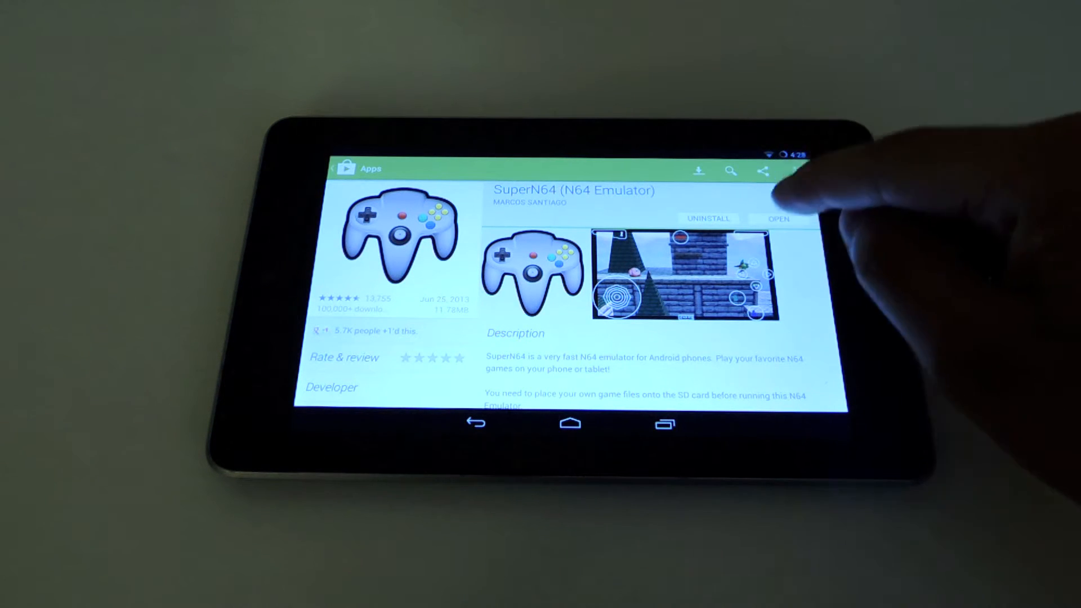
Step: Launch SuperN64 and resume Super Mario 64 so it runs full screen with touch controls
left_click(778, 219)
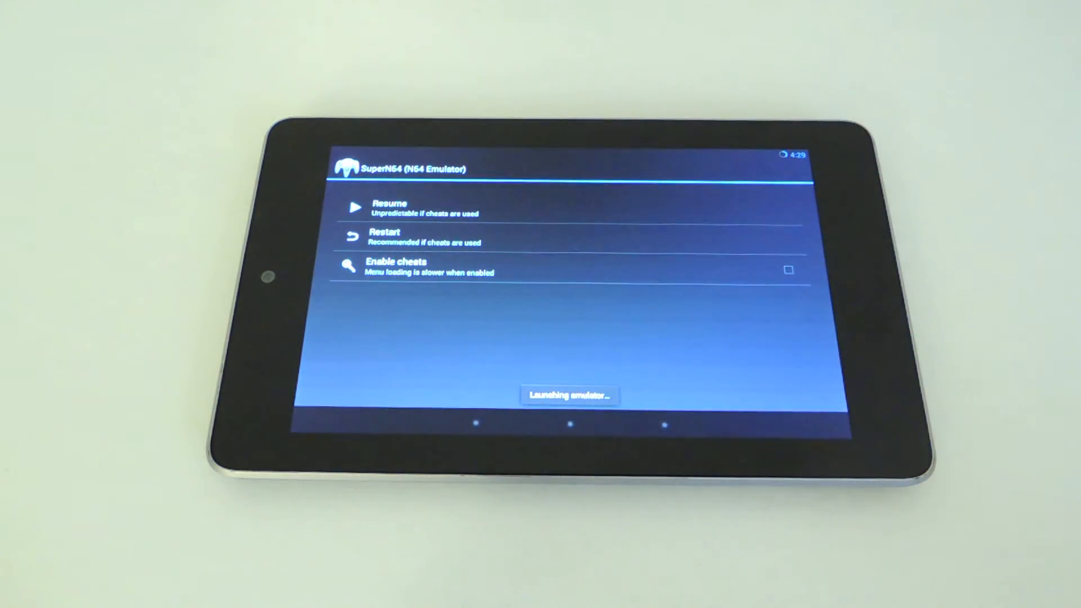
left_click(390, 208)
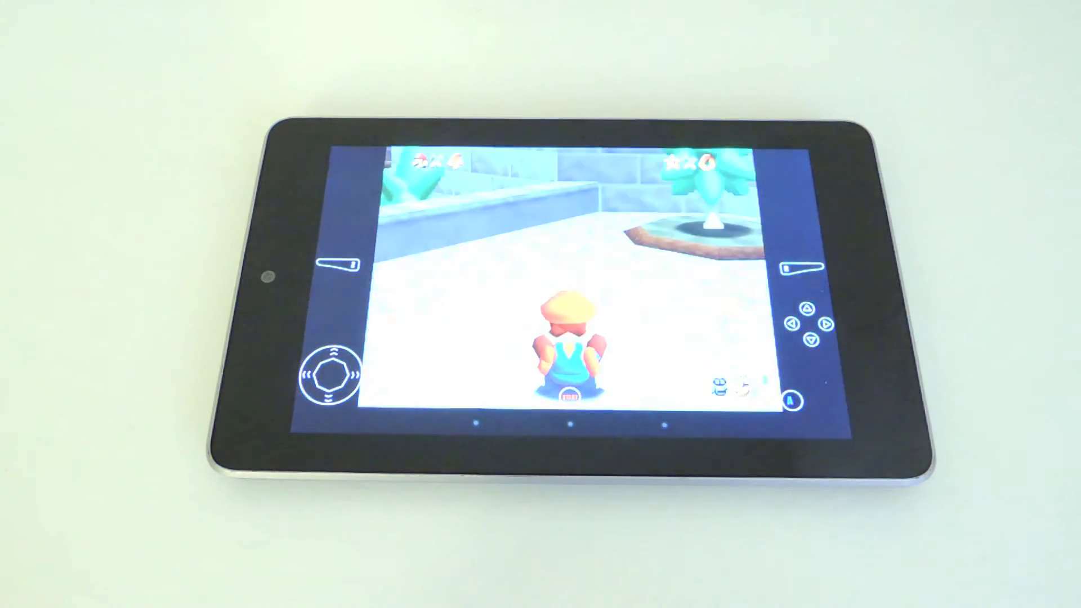